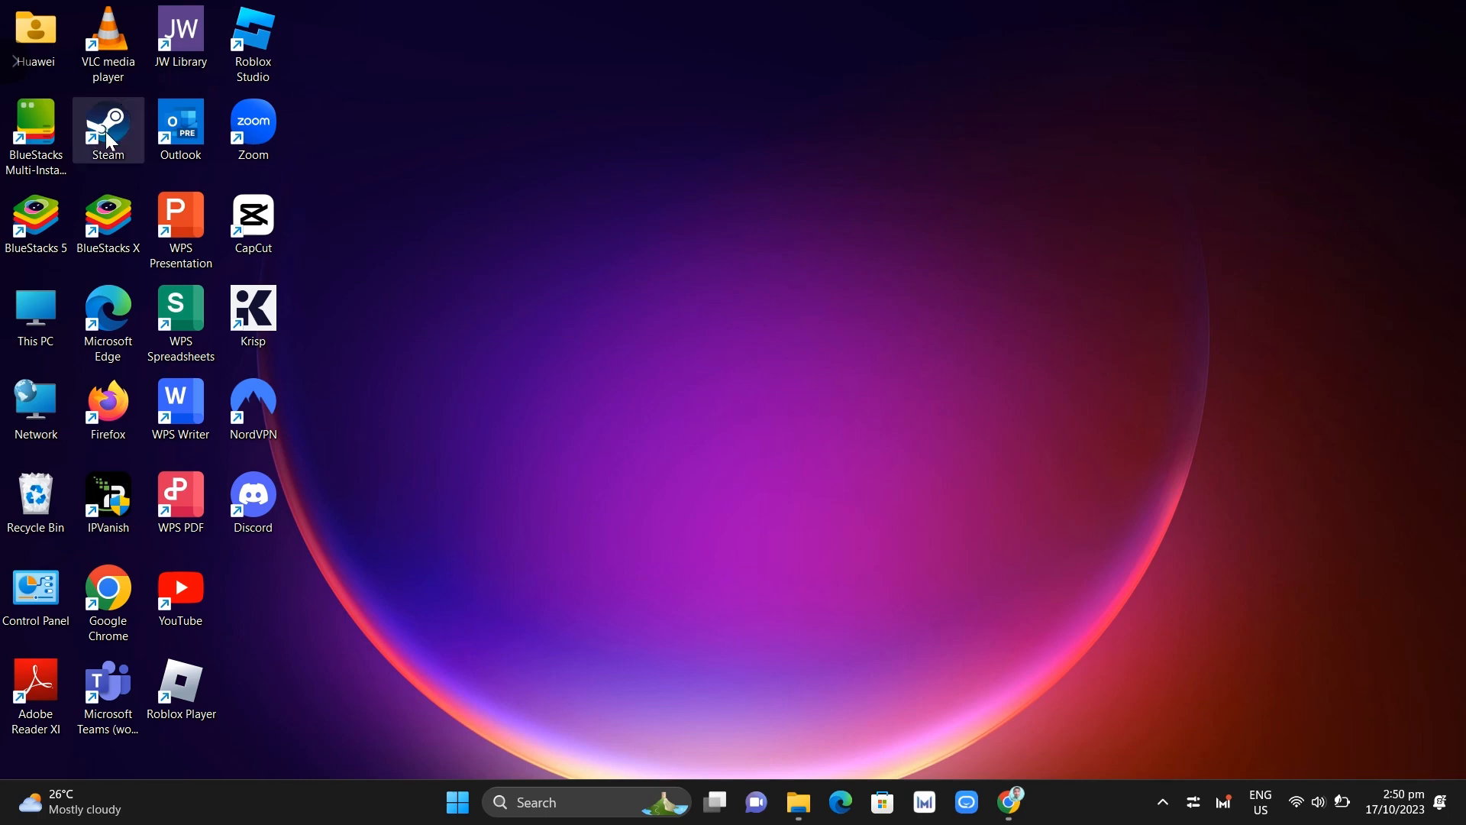
{"action": "mouse_move", "coordinate": [108, 130]}
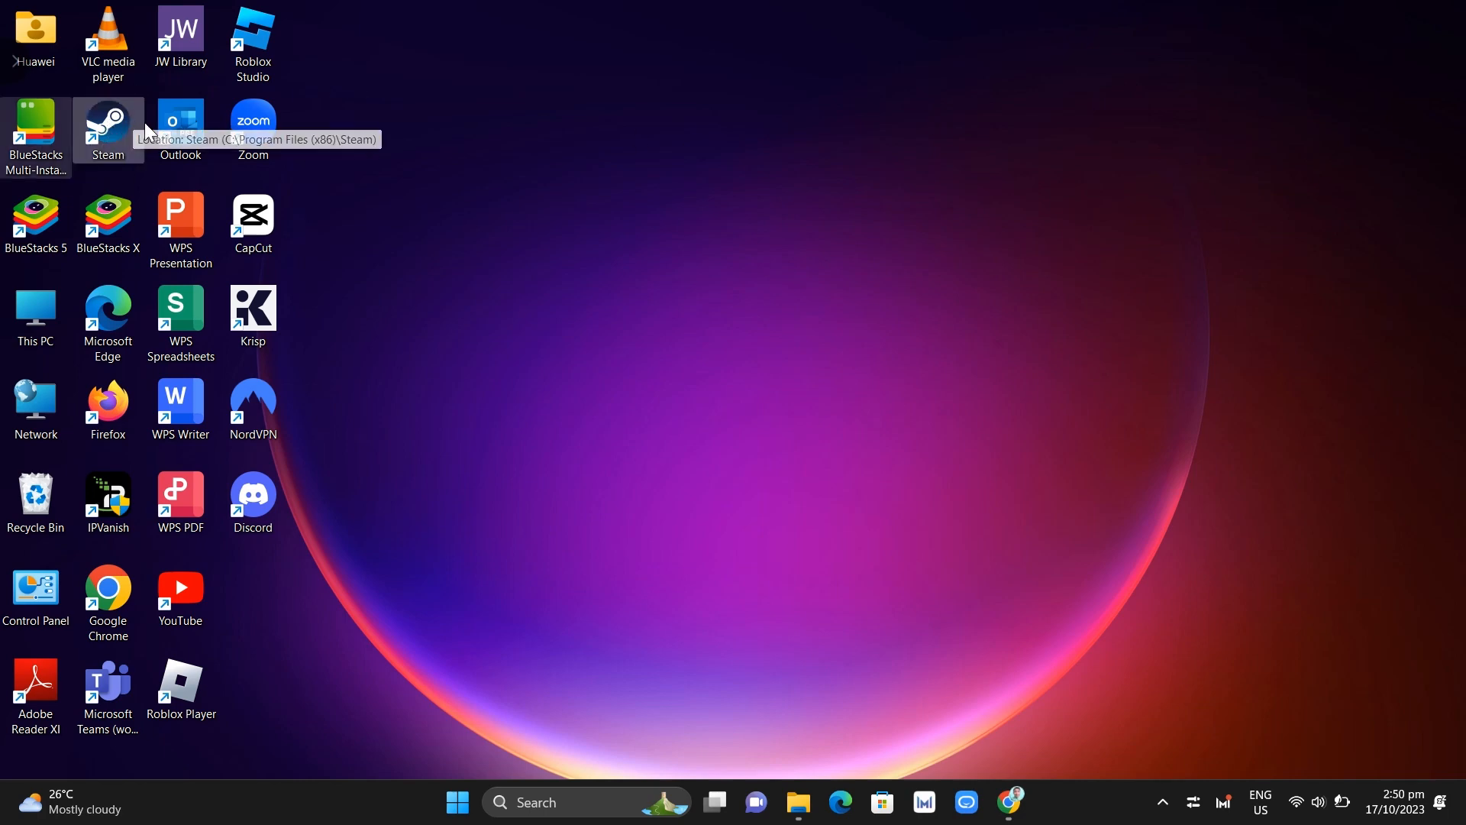
{"action": "mouse_move", "coordinate": [122, 140]}
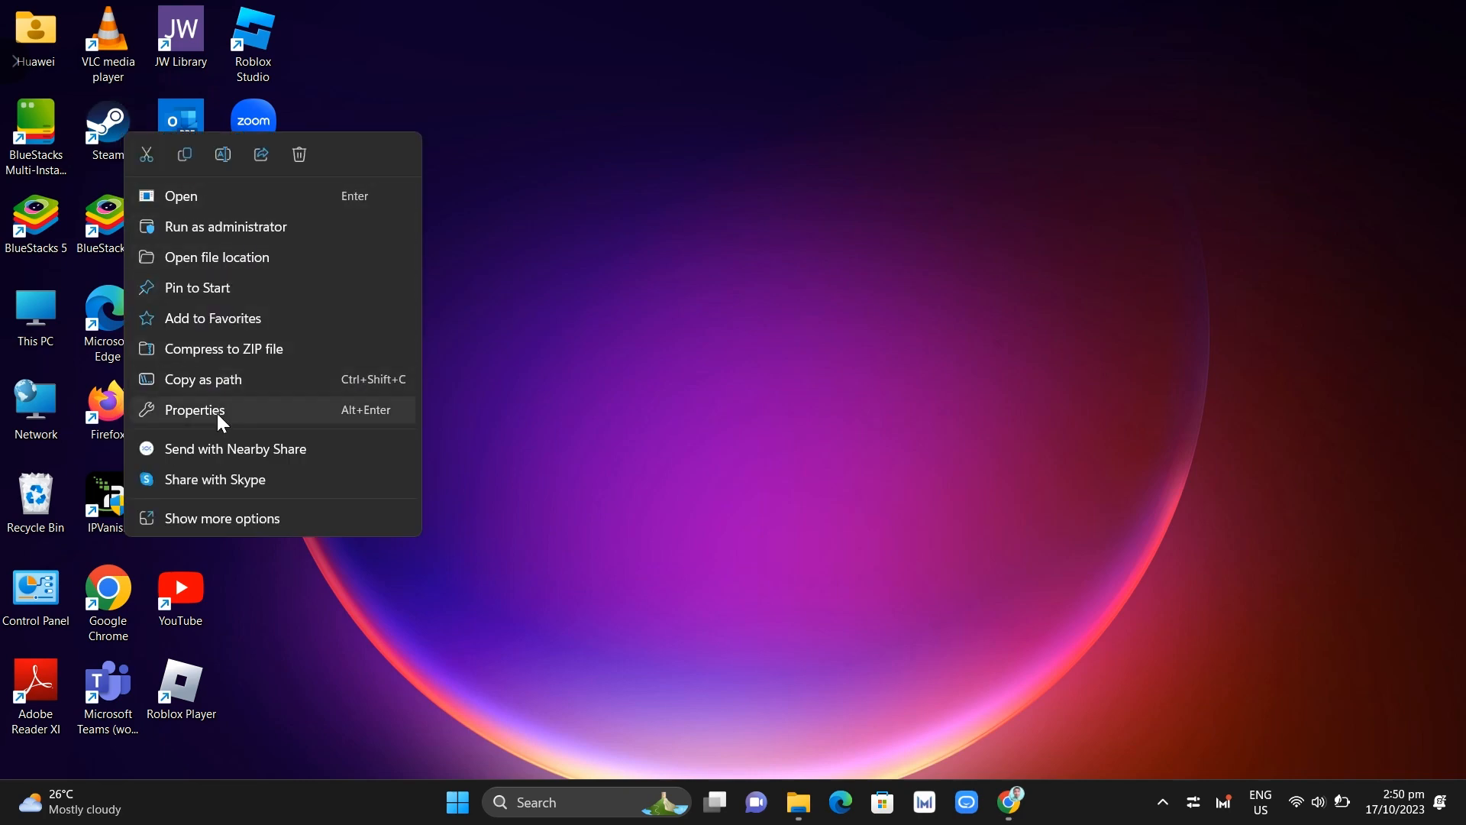
Step: Open the Properties dialog of the Steam desktop shortcut from its context menu
{"action": "left_click", "coordinate": [193, 409]}
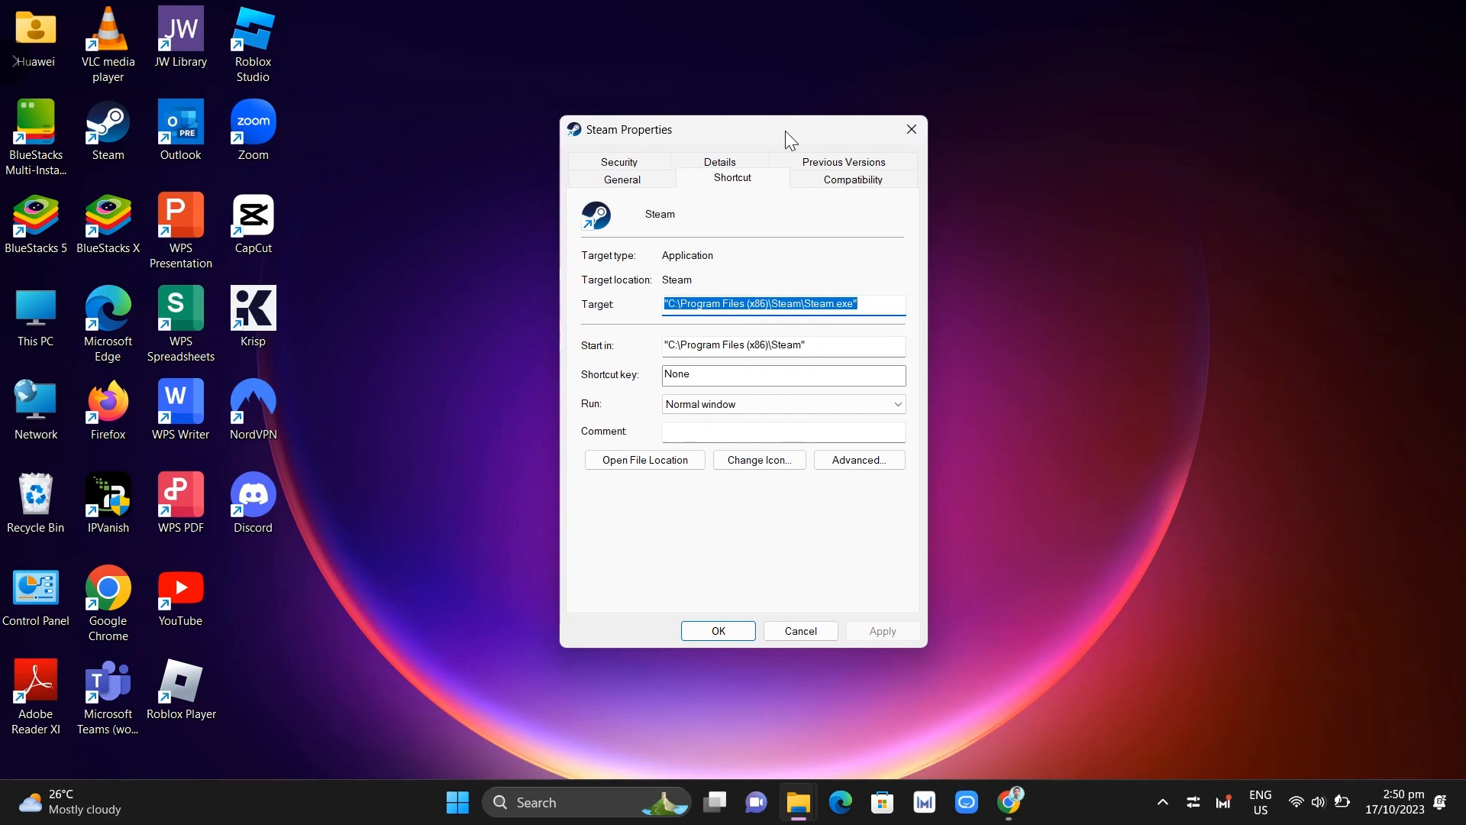
{"action": "mouse_move", "coordinate": [779, 169]}
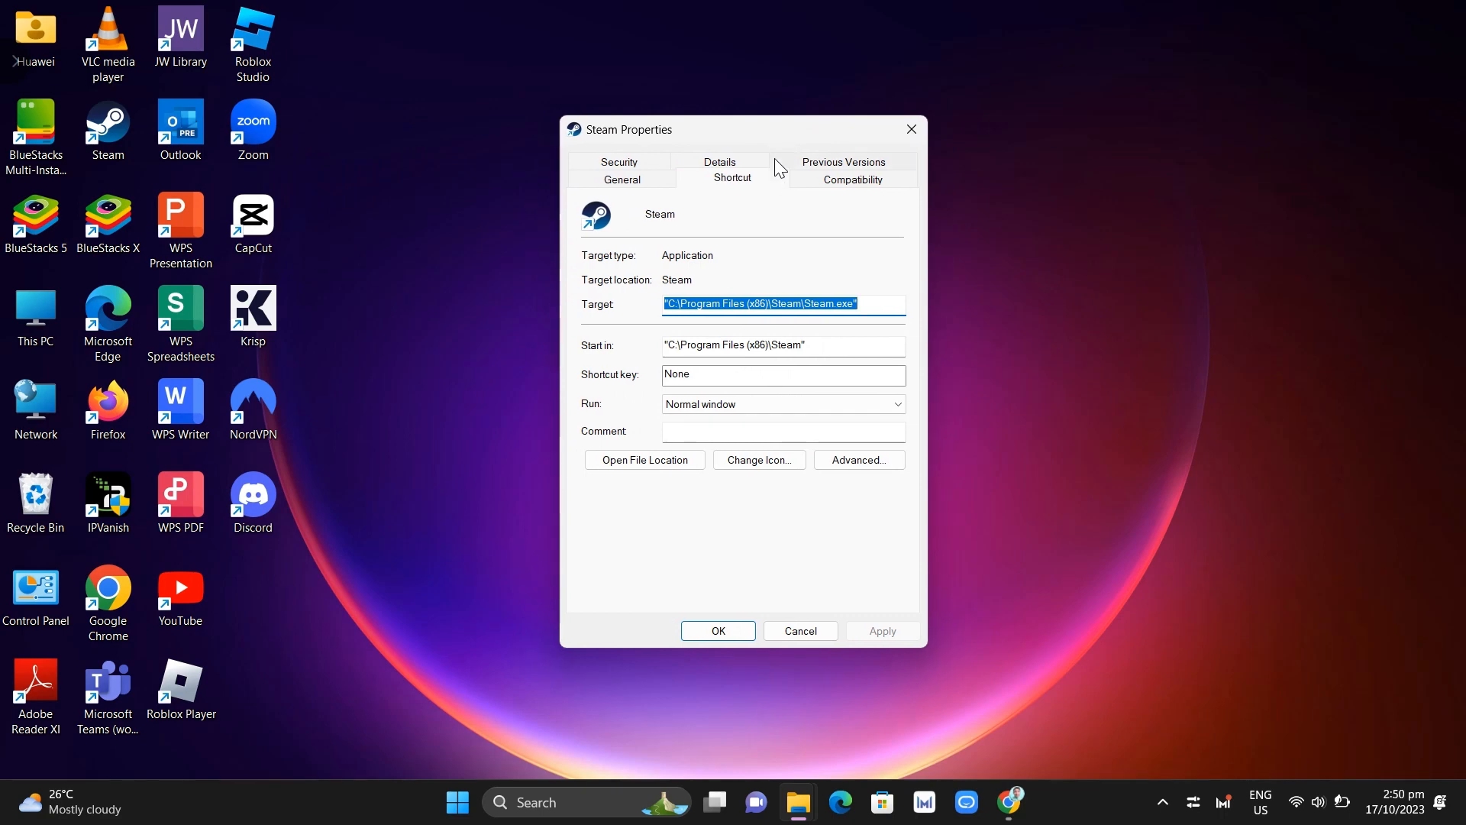
Step: Place the caret at the end of the Target field, right after Steam.exe"
{"action": "left_click", "coordinate": [862, 307]}
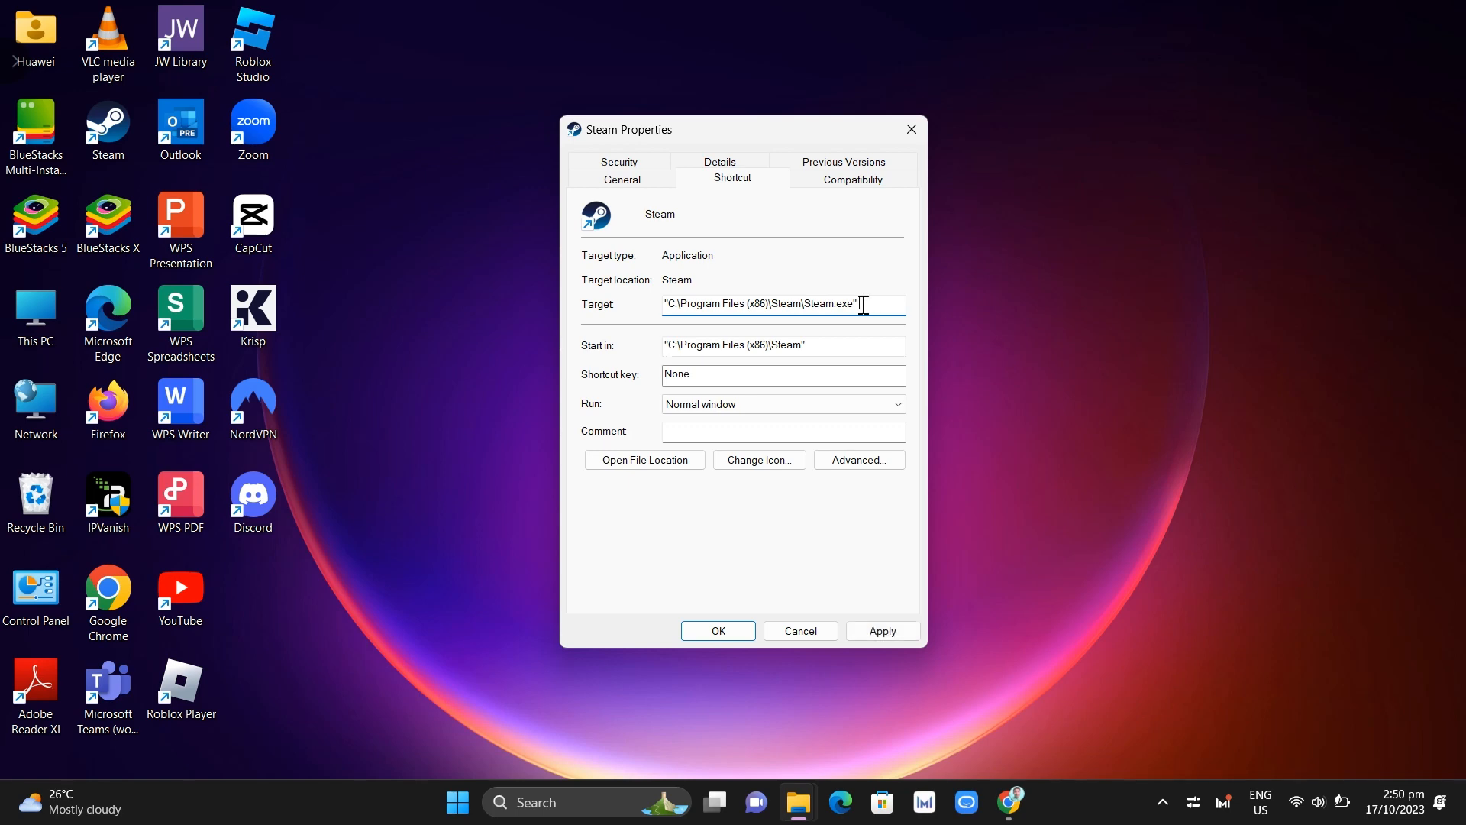
{"action": "mouse_move", "coordinate": [979, 326]}
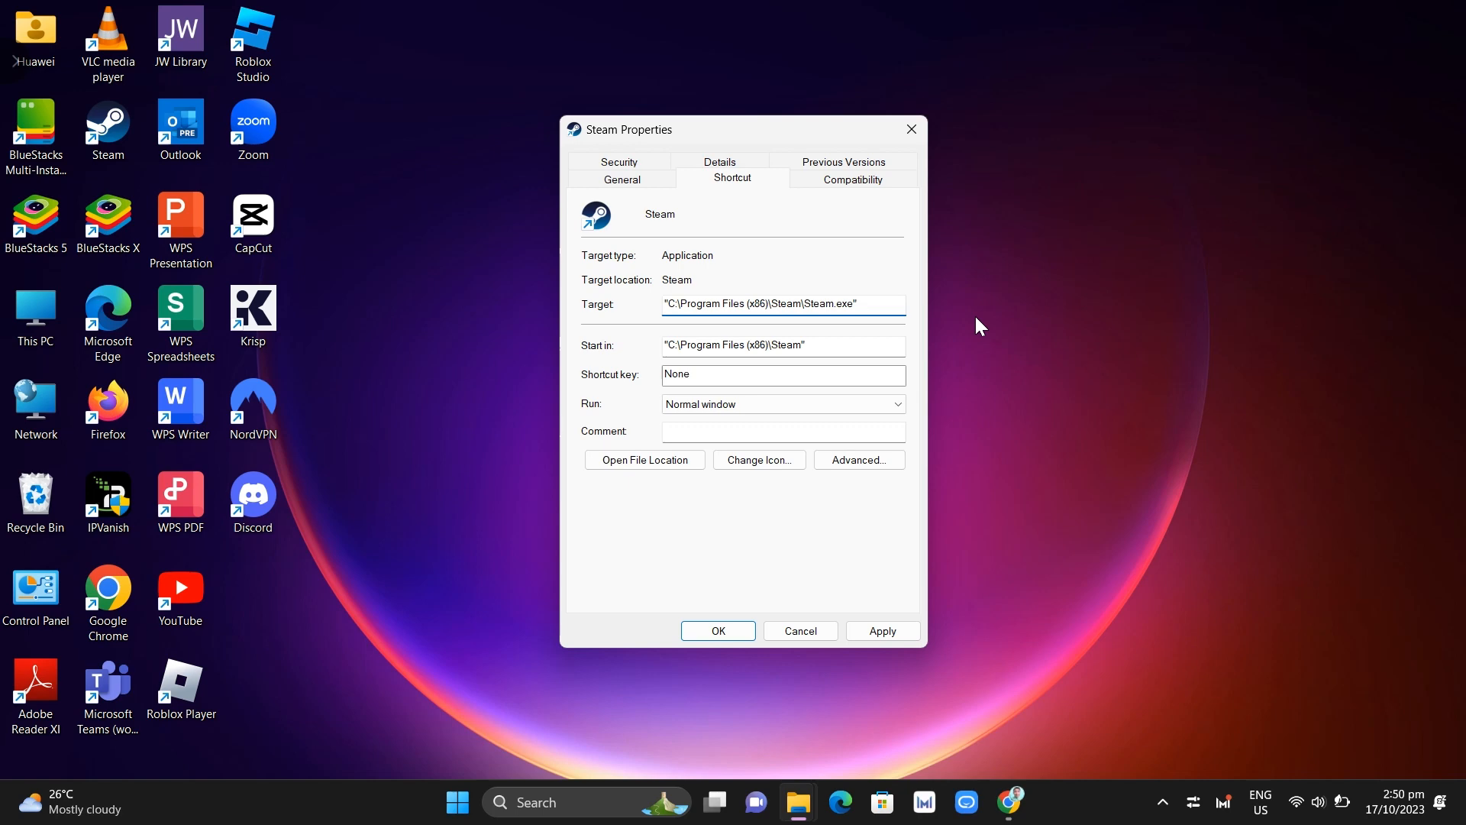
Step: Append "-login -noreactlogin" after the quoted Steam.exe path in Target
{"action": "type", "text": "-login"}
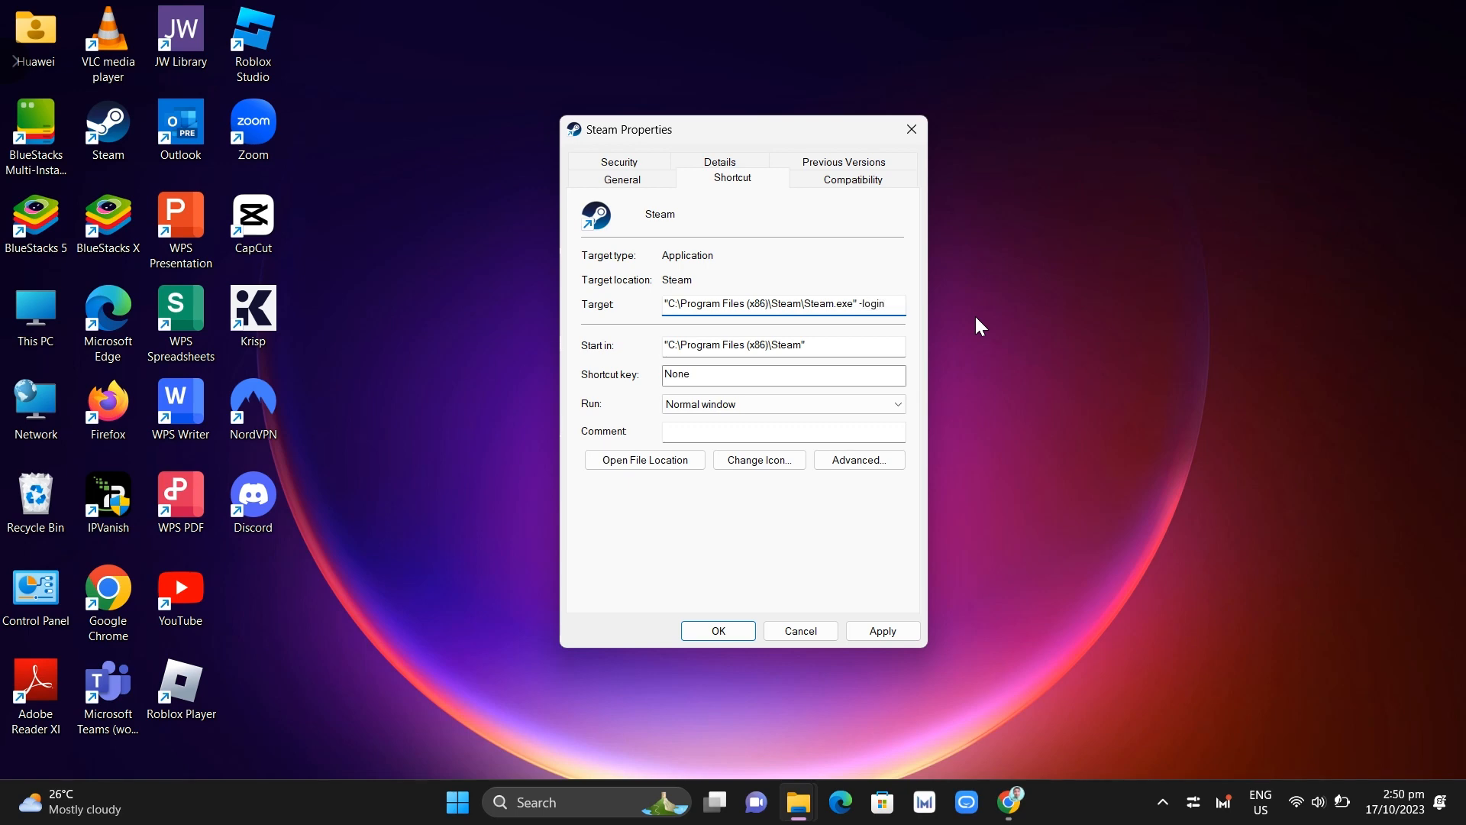
{"action": "type", "text": "-"}
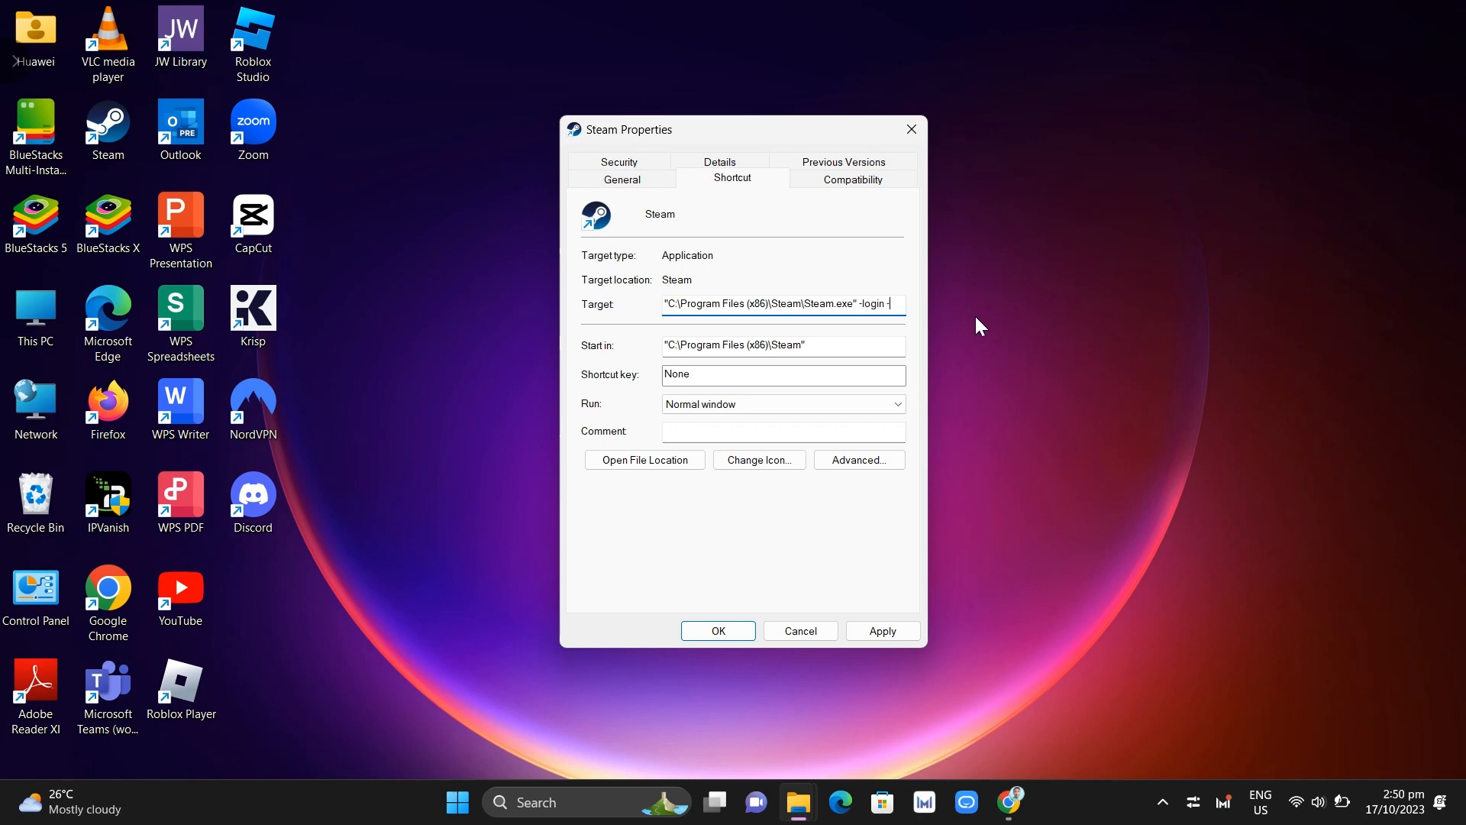
{"action": "type", "text": "noread"}
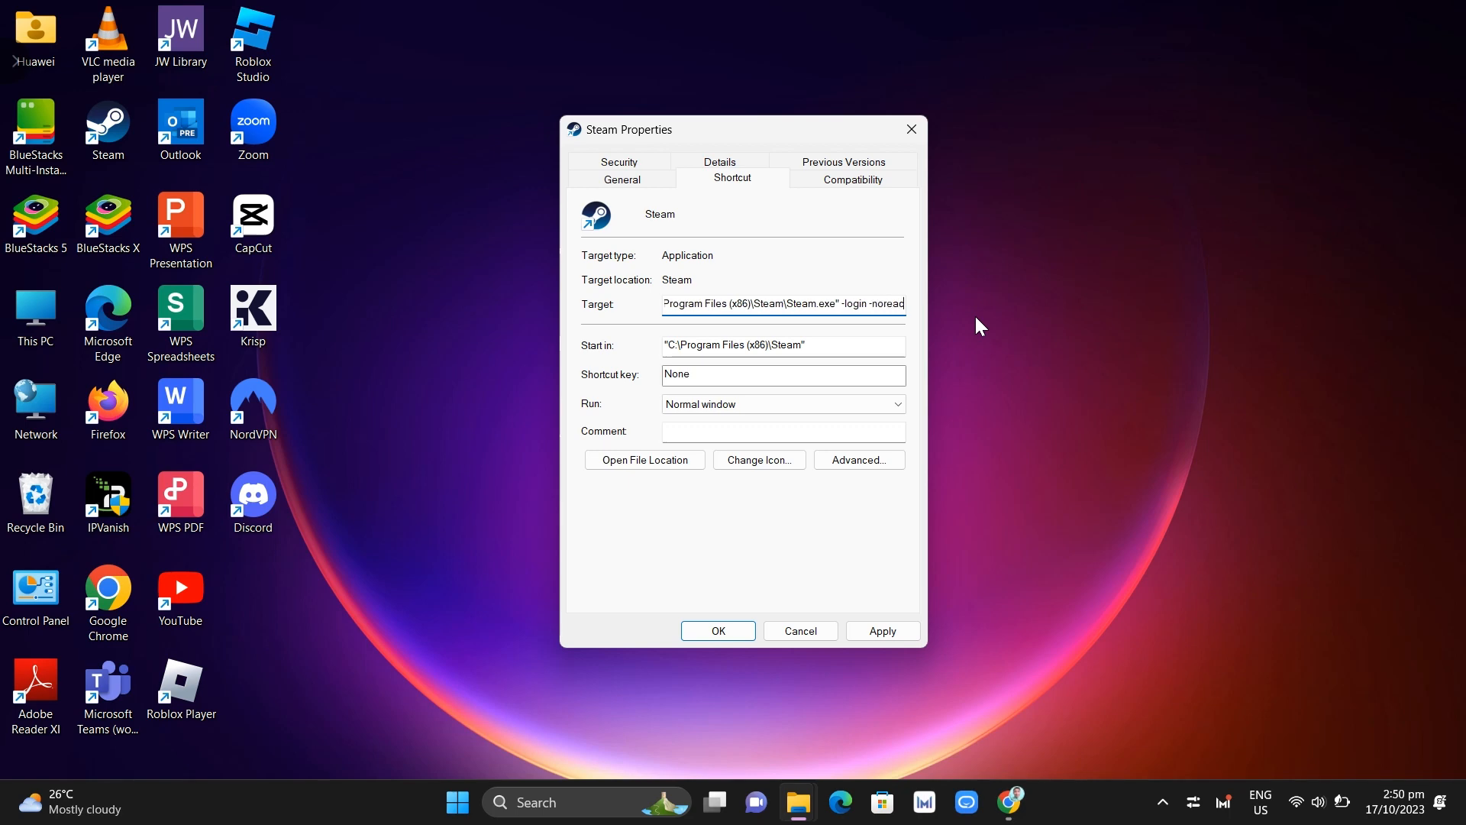
{"action": "type", "text": "login"}
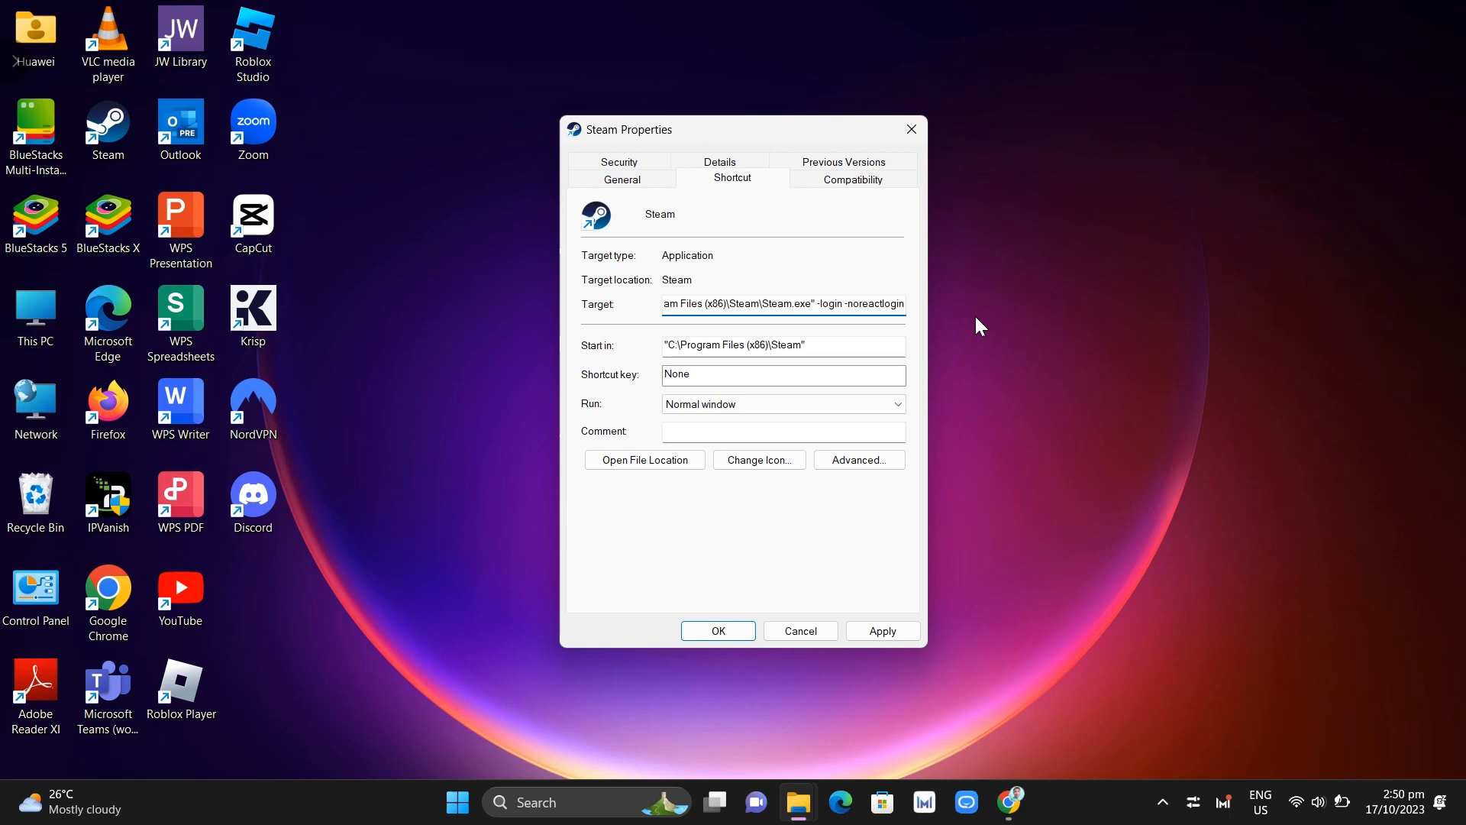
{"action": "mouse_move", "coordinate": [883, 350]}
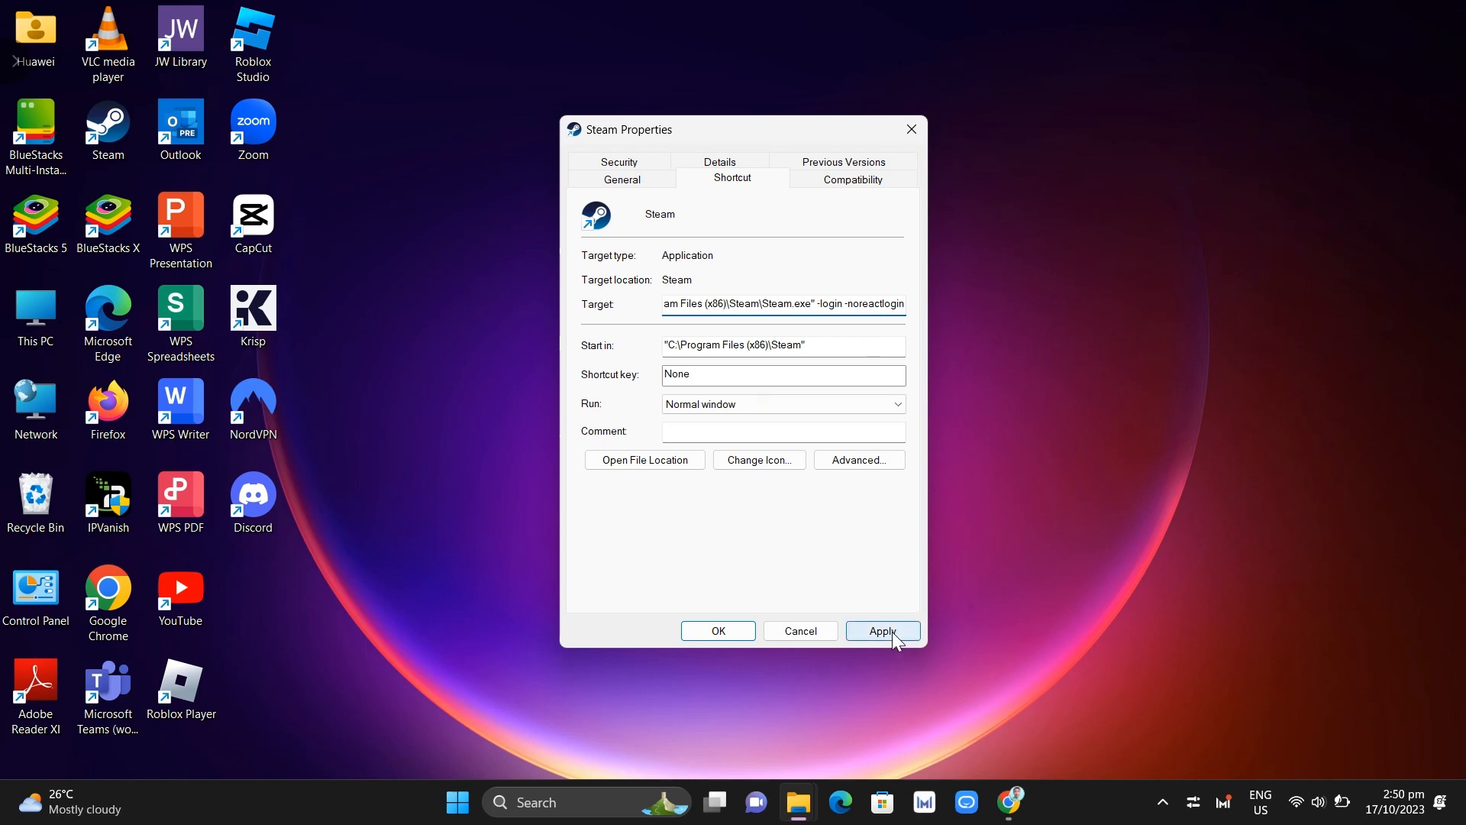
Step: Apply the Target ending in -login -noreactlogin in Steam Properties
{"action": "left_click", "coordinate": [880, 630]}
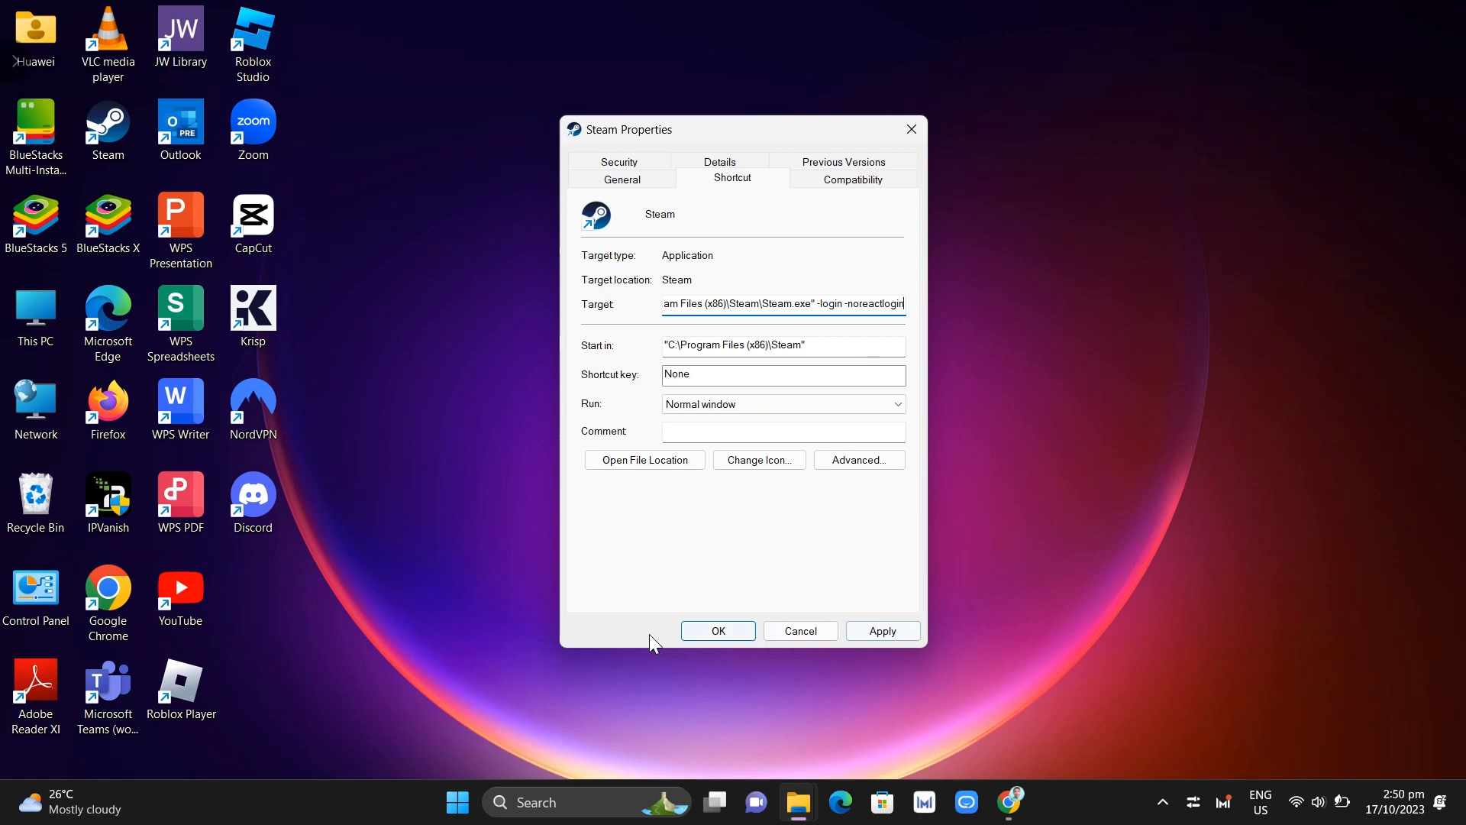
{"action": "mouse_move", "coordinate": [1026, 477]}
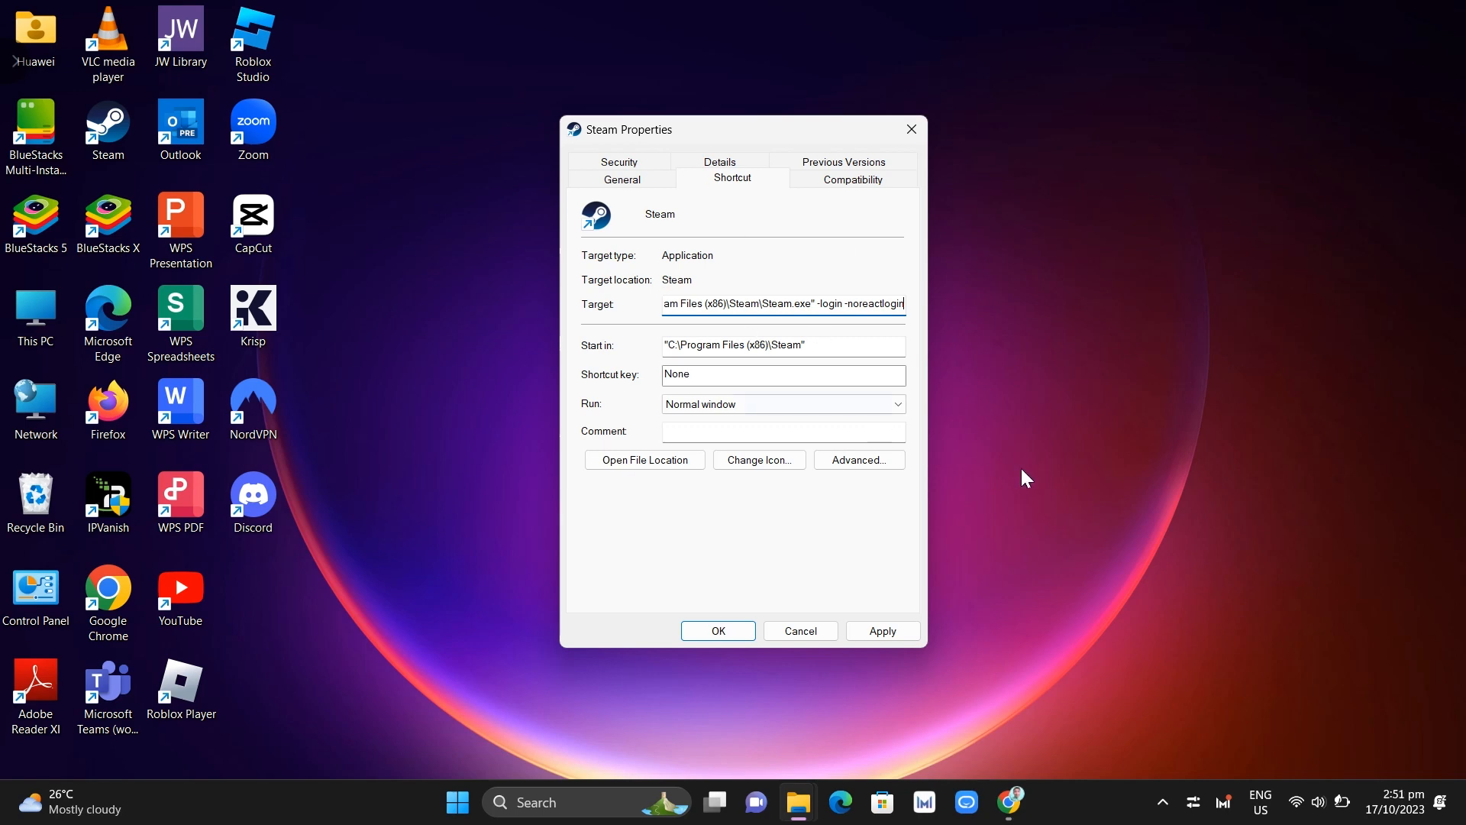
{"action": "mouse_move", "coordinate": [816, 295]}
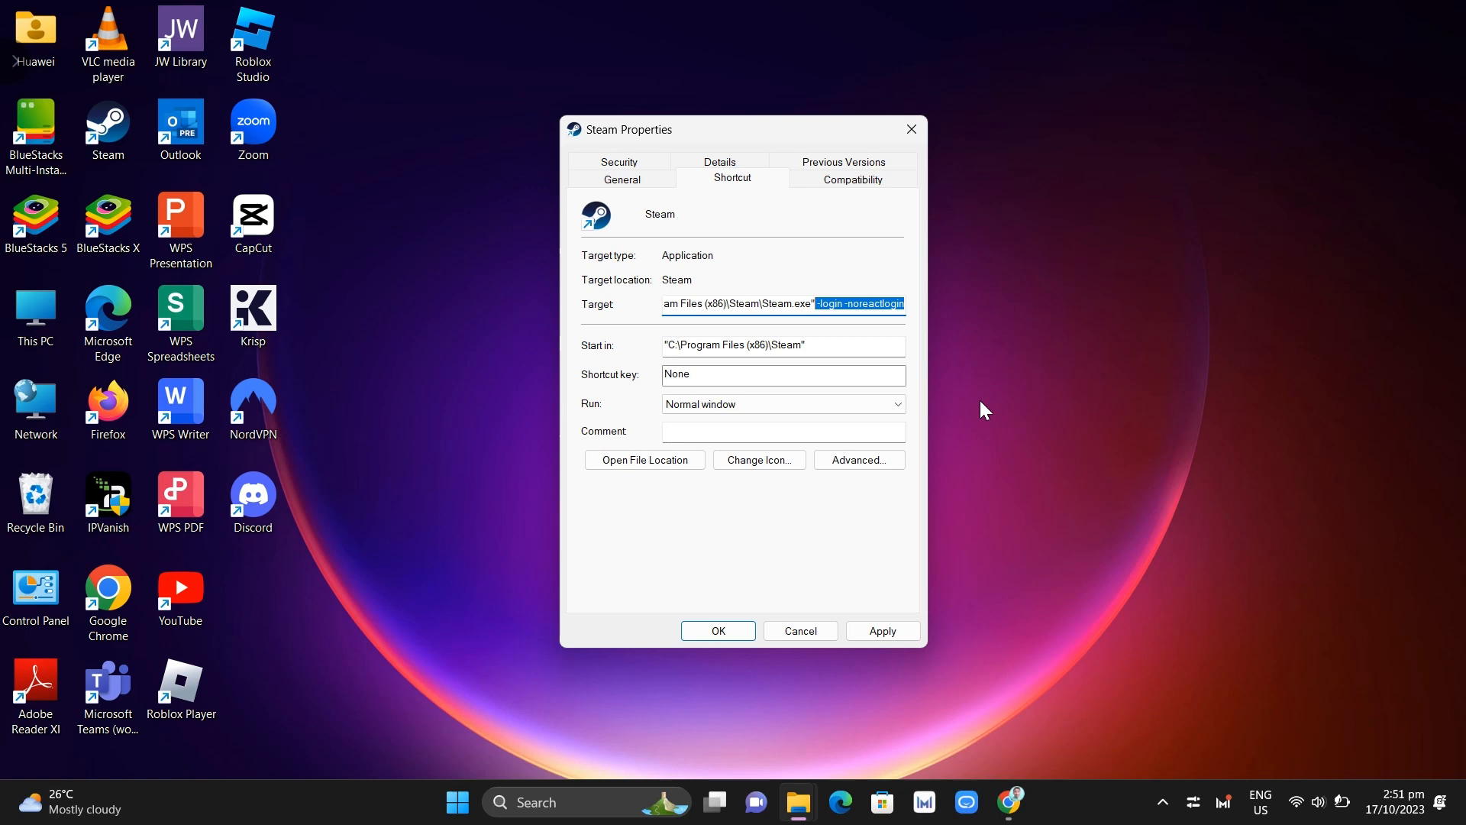
{"action": "mouse_move", "coordinate": [917, 158]}
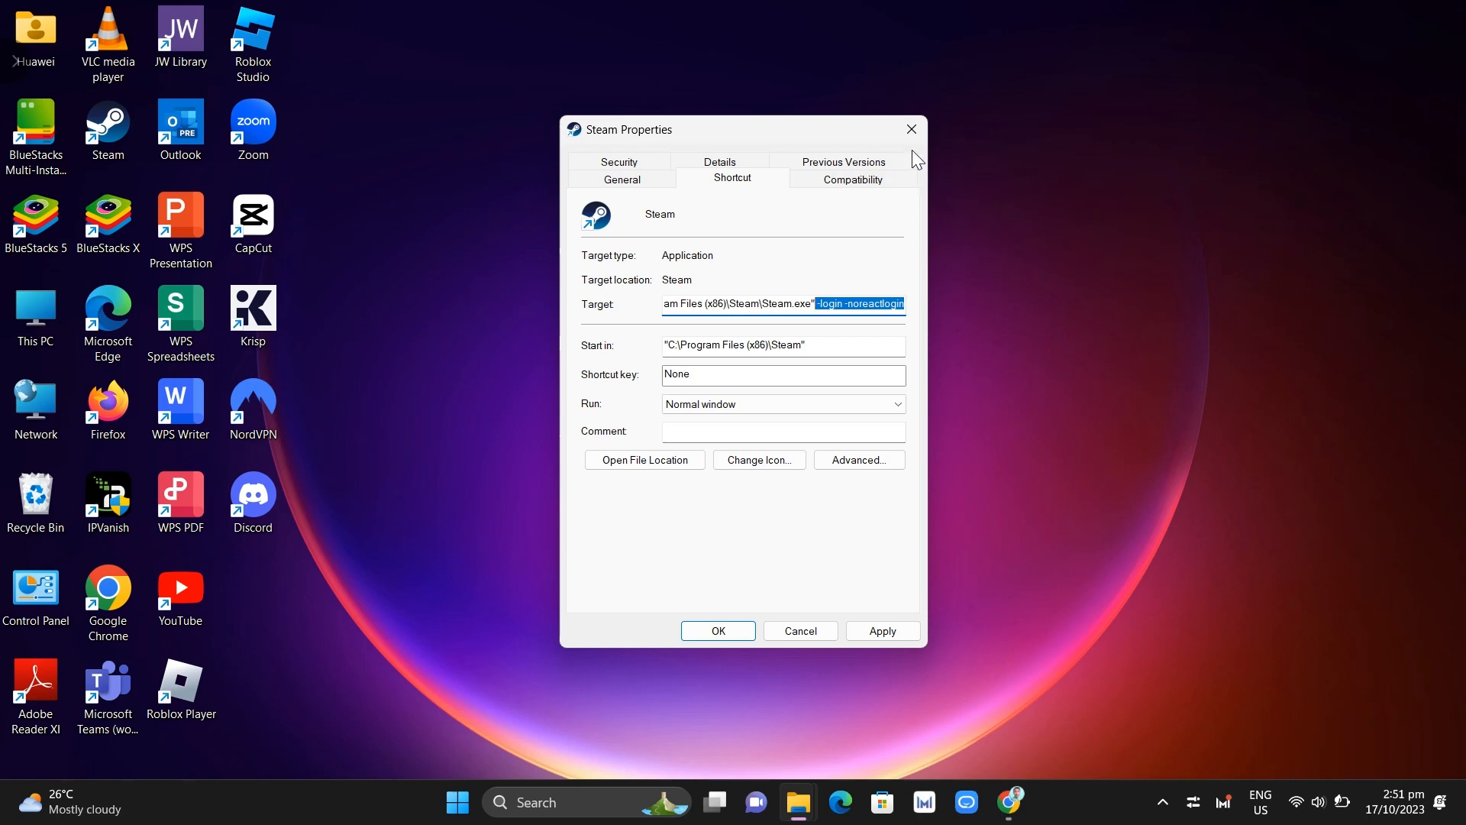